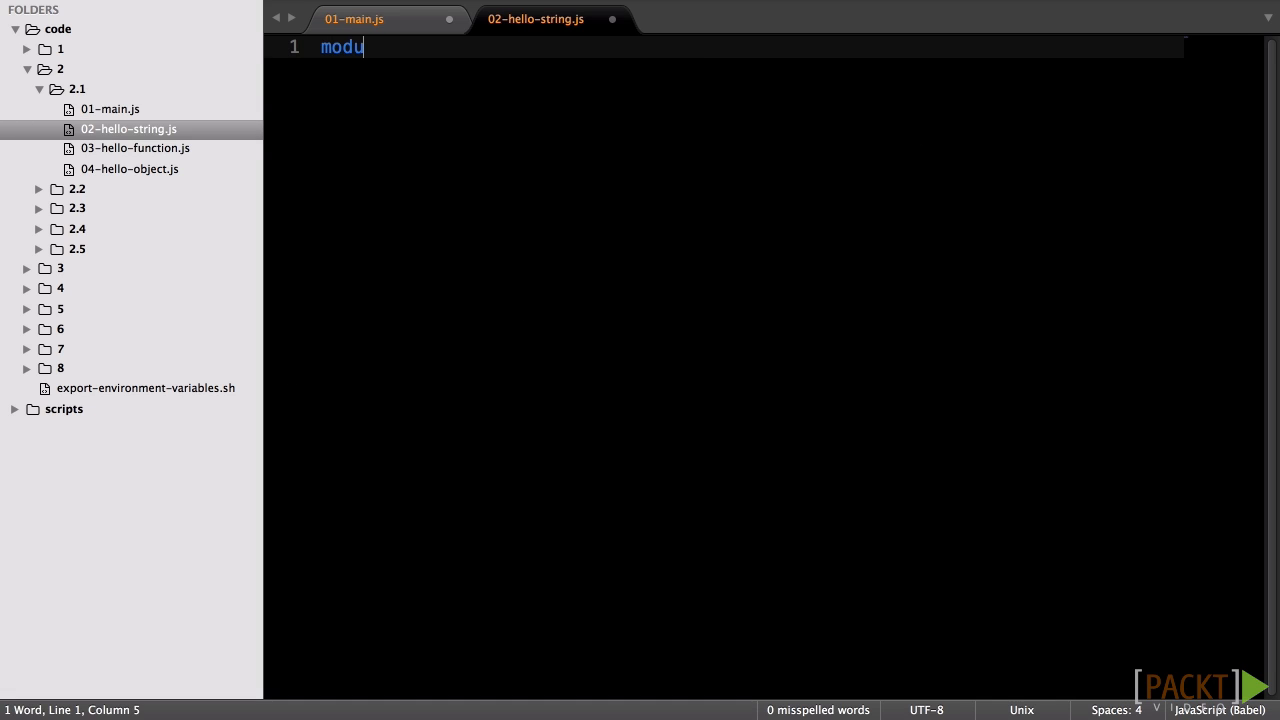
Step: Write module.exports = 'Hello string'; in 02-hello-string.js
{"action": "type", "text": "le.exports = 'Hello string';"}
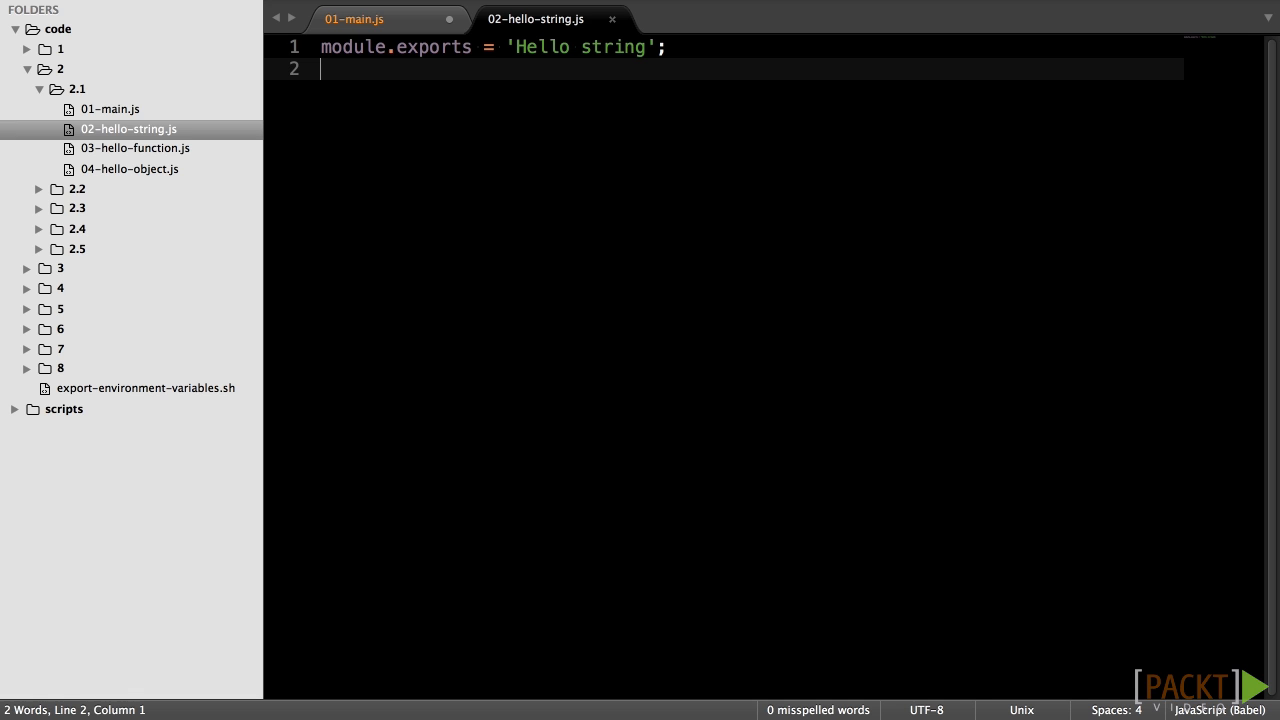
Step: Switch to 03-hello-function.js exporting a function that logs 'Hello function'
{"action": "left_click", "coordinate": [356, 20]}
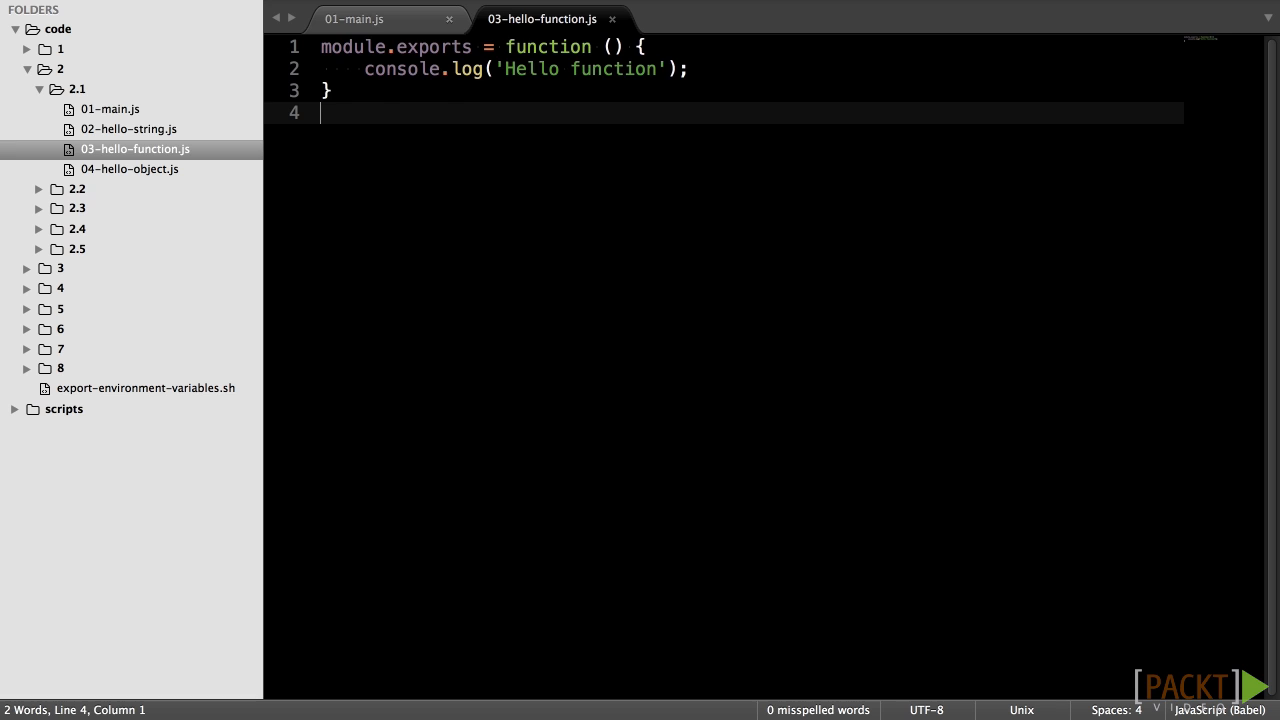
Step: Review 04-hello-object.js exporting the Hello object, then switch to 01-main.js requiring all three modules
{"action": "left_click", "coordinate": [354, 20]}
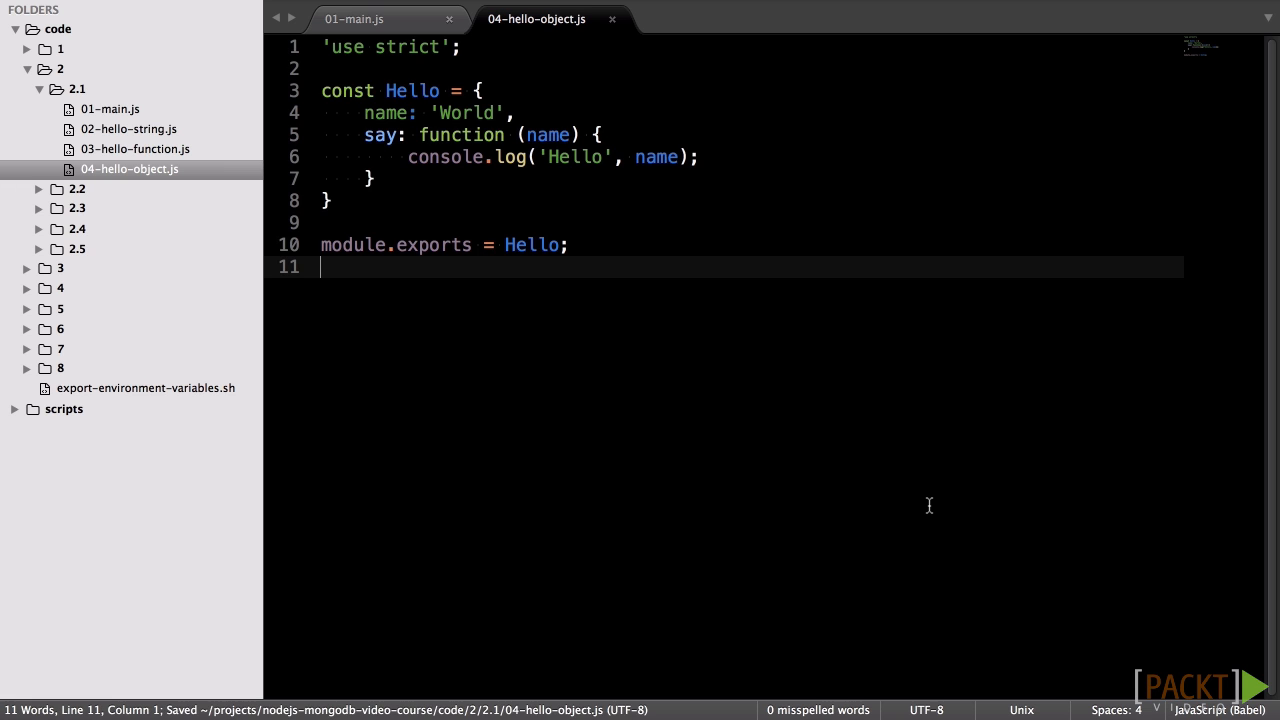
{"action": "mouse_move", "coordinate": [914, 390]}
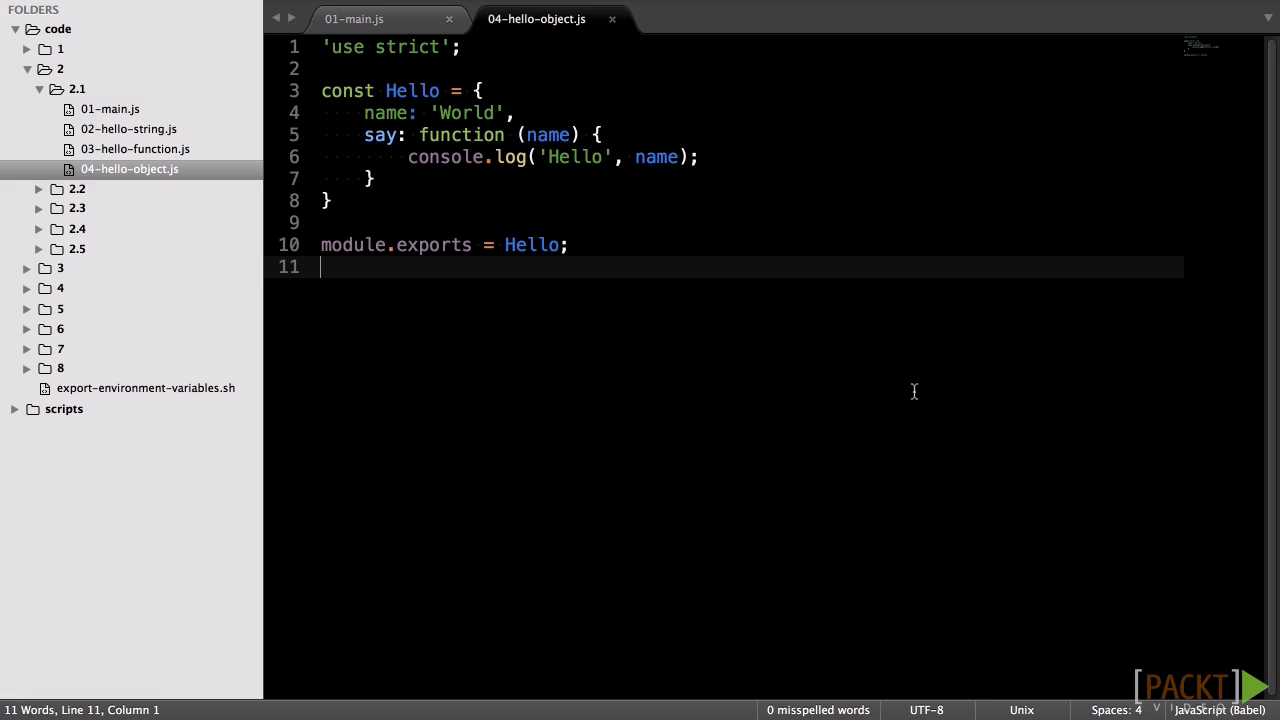
{"action": "left_click", "coordinate": [352, 20]}
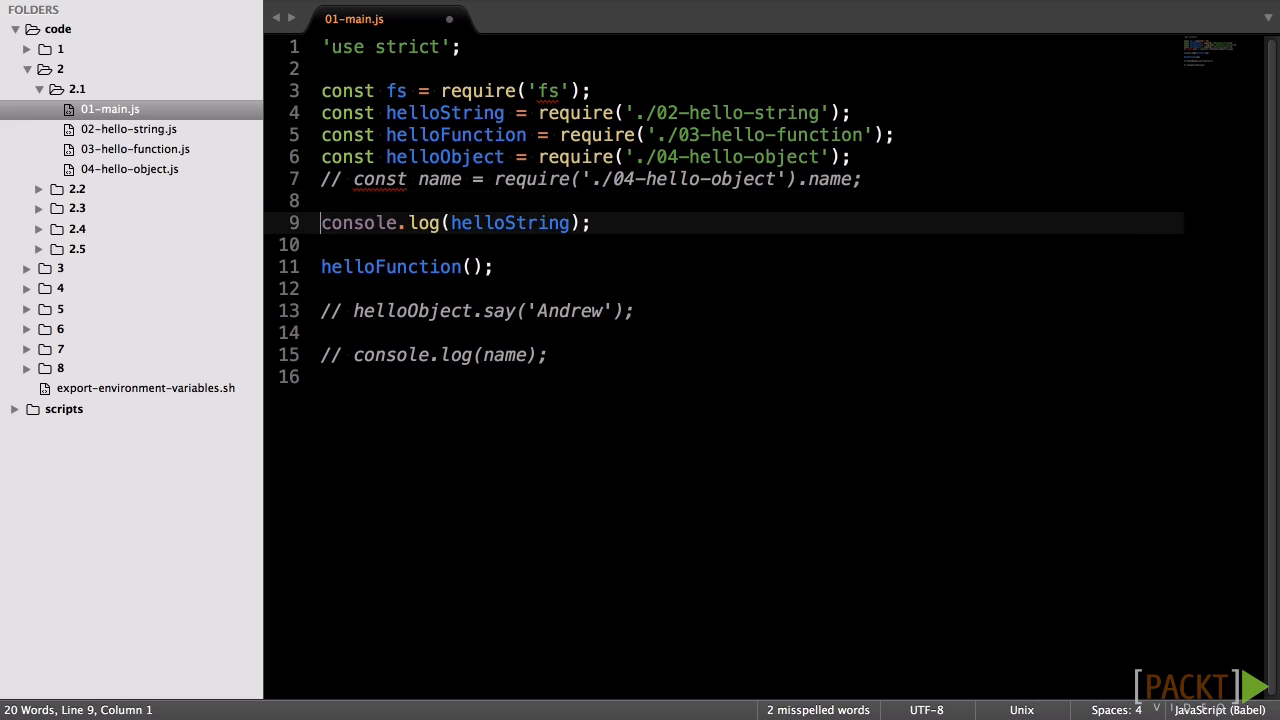